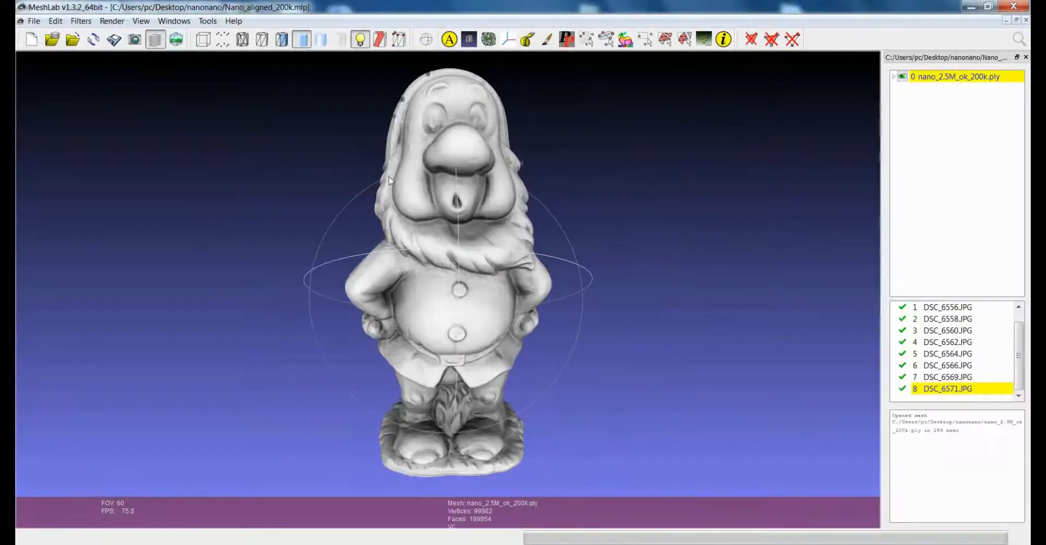
# Overlay photos DSC_6566 and DSC_6560 on the gnome mesh, then hide the overlay.
pyautogui.moveTo(390, 180); pyautogui.dragTo(484, 291)
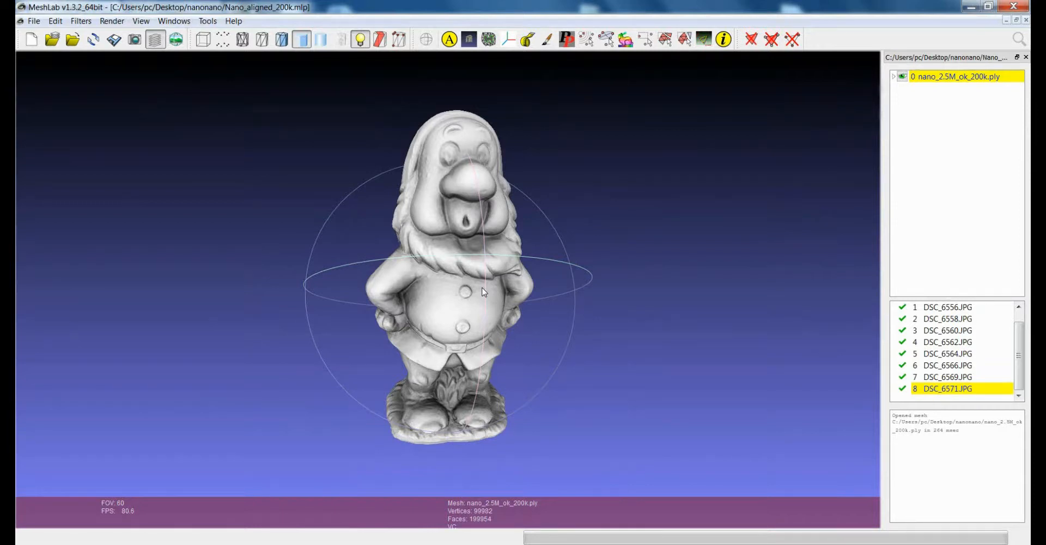
pyautogui.moveTo(419, 244)
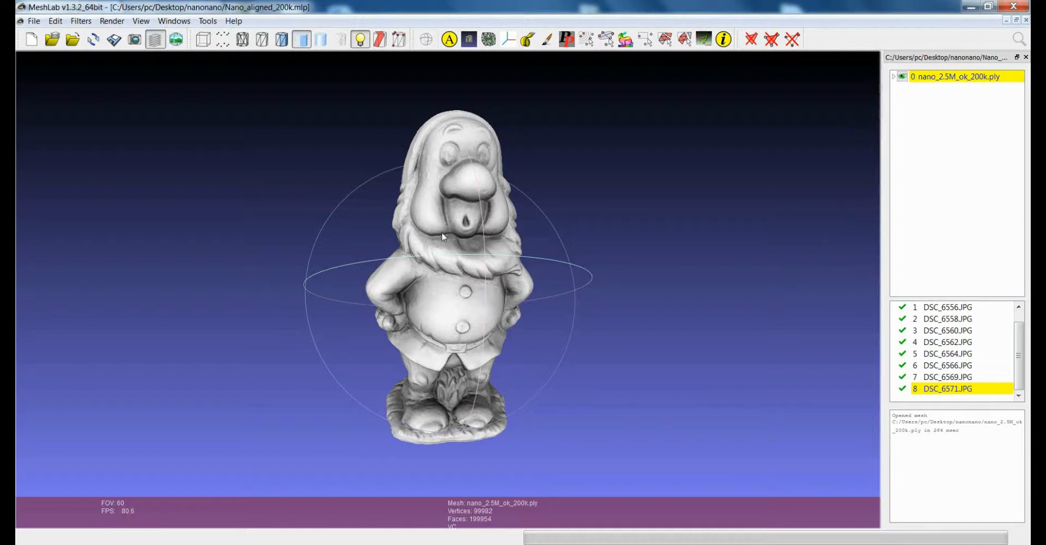
pyautogui.moveTo(433, 217)
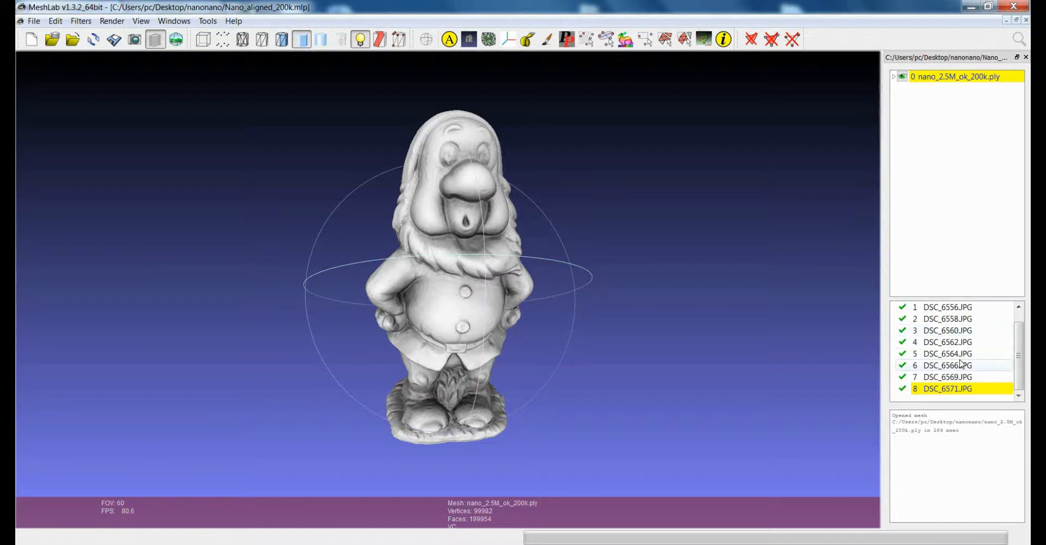
pyautogui.click(946, 365)
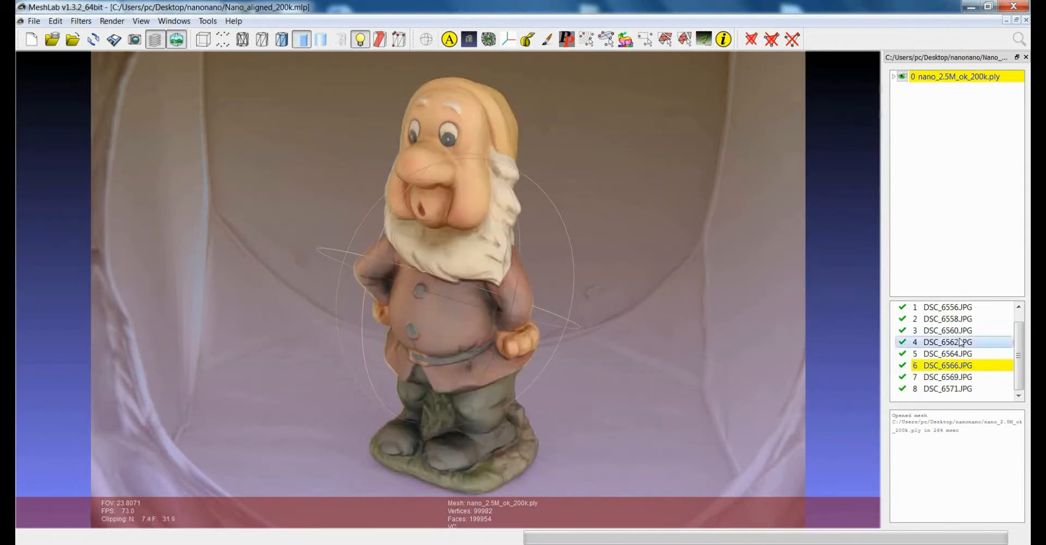
pyautogui.click(947, 330)
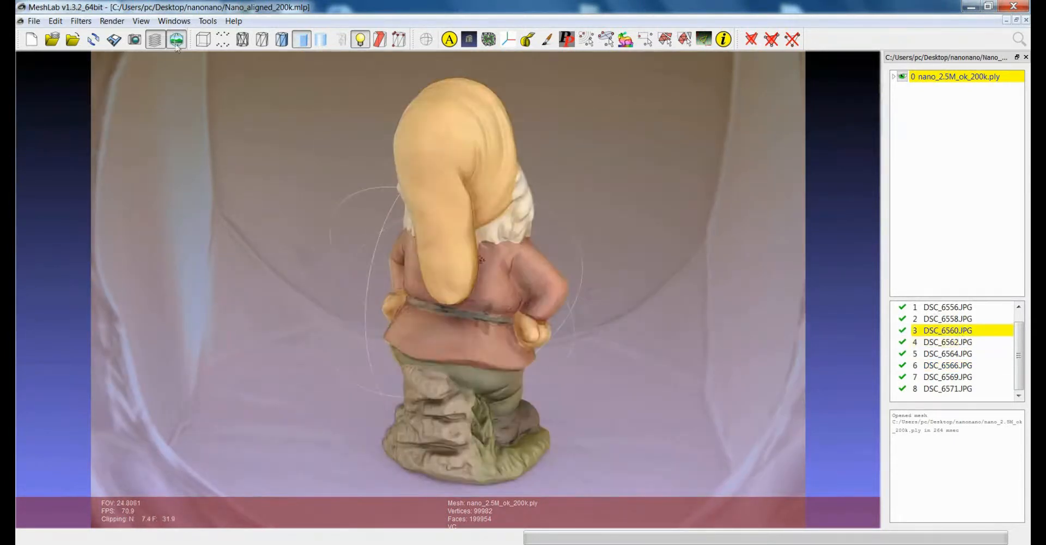
pyautogui.click(175, 40)
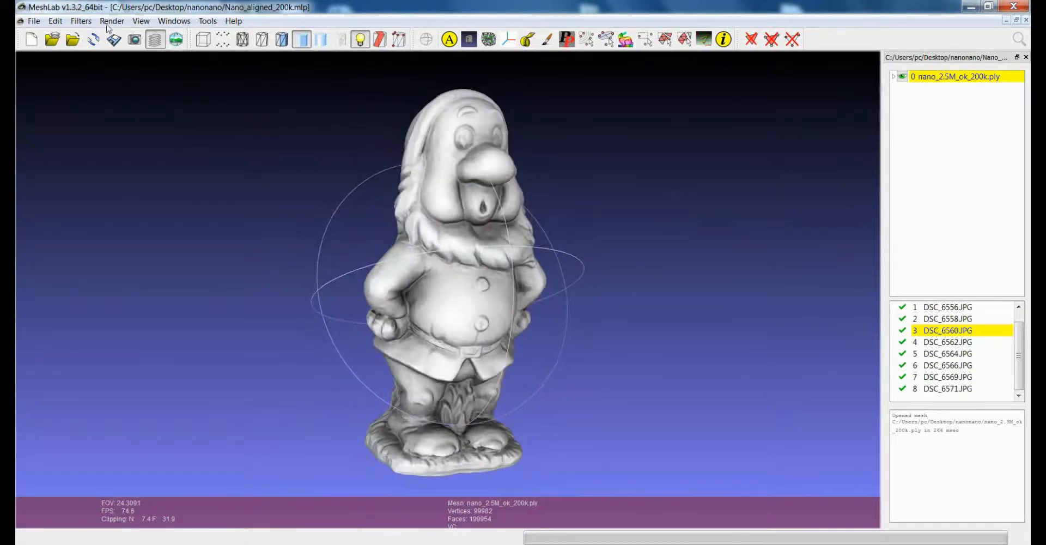
# Open the Parameterization + texturing from registered rasters filter dialog.
pyautogui.click(80, 21)
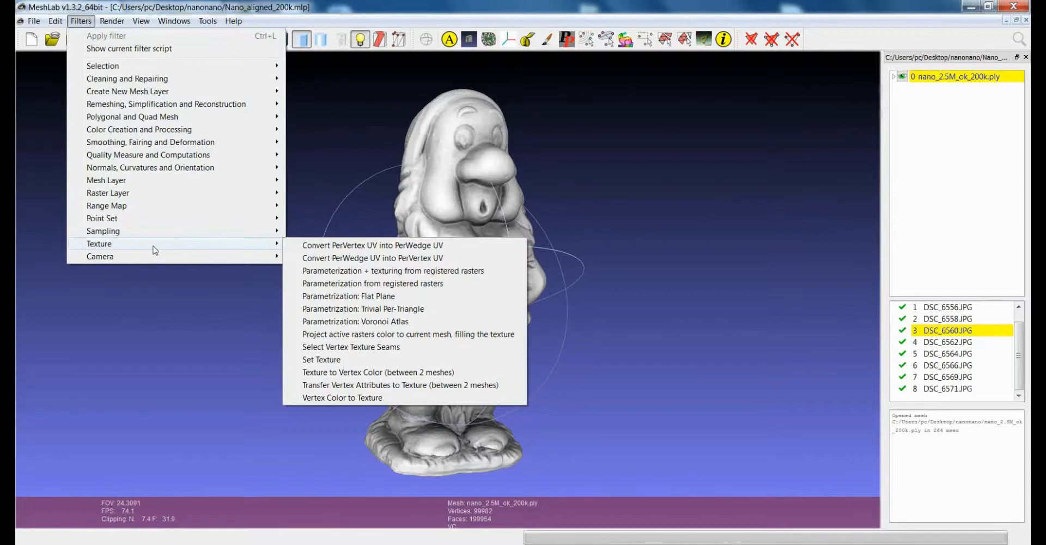
pyautogui.moveTo(350, 276)
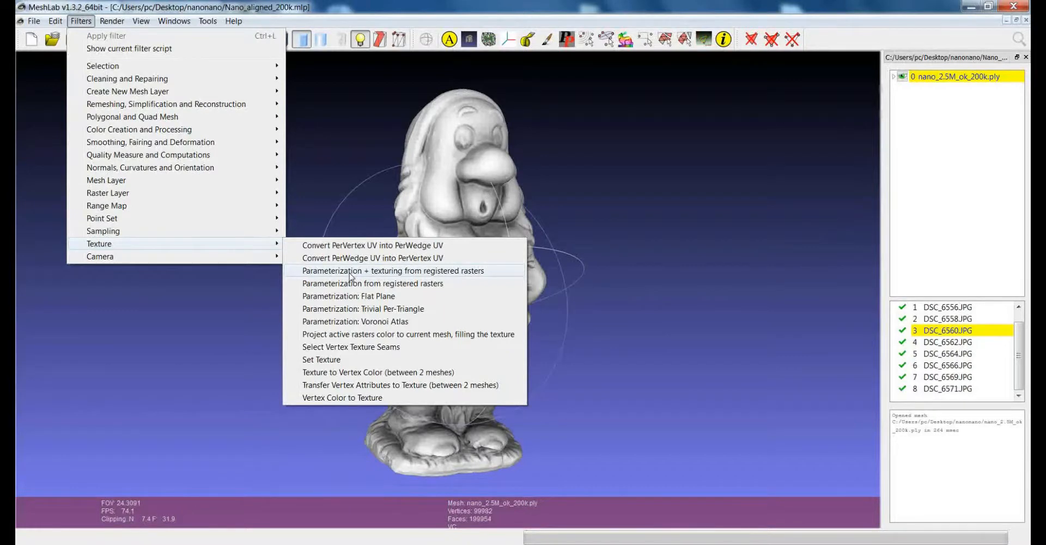
pyautogui.click(392, 270)
pyautogui.write('2')
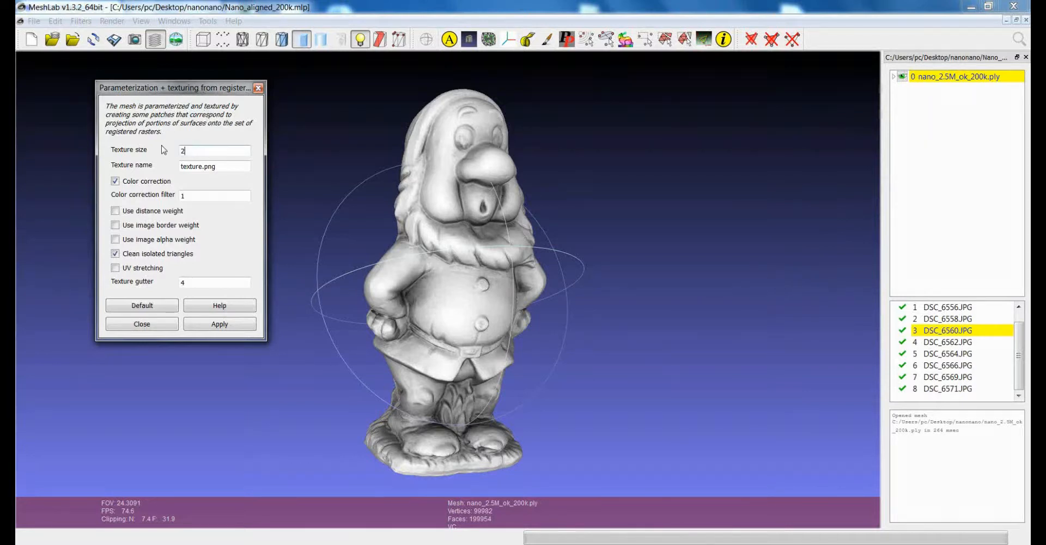
# Enter texture size 2048 and texture name nano.png.
pyautogui.write('048')
pyautogui.click(214, 166)
pyautogui.write('nano')
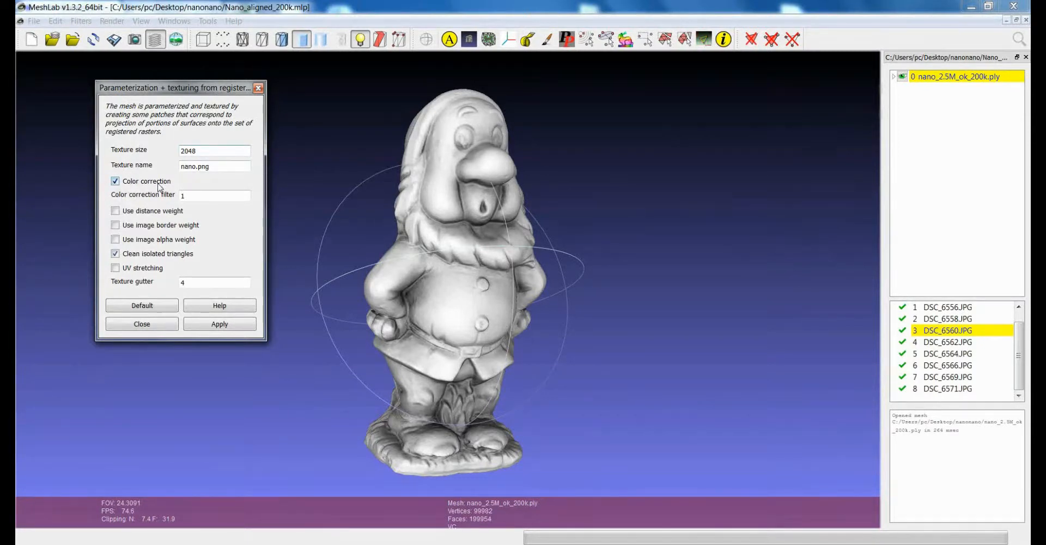
pyautogui.moveTo(146, 181)
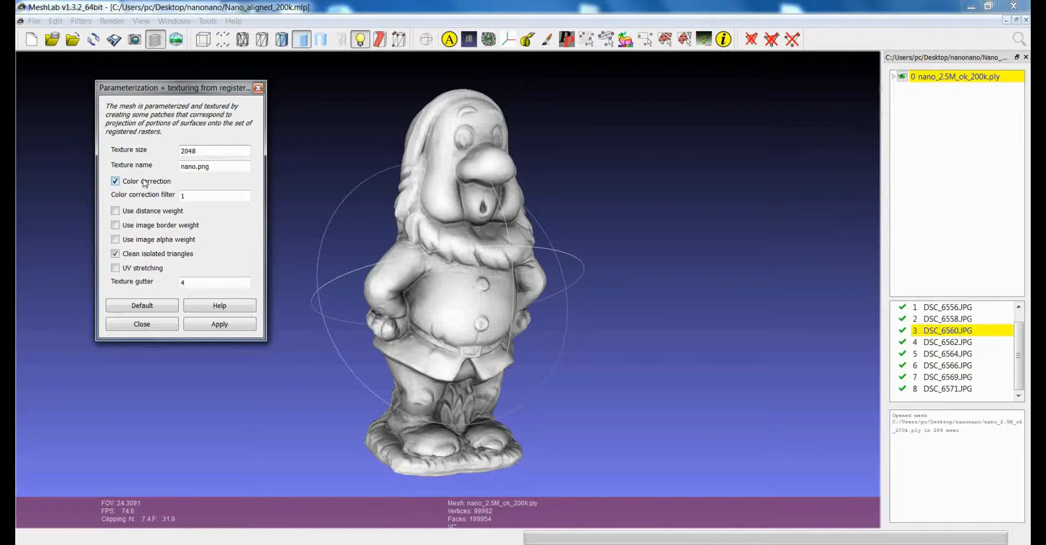
pyautogui.moveTo(115, 220)
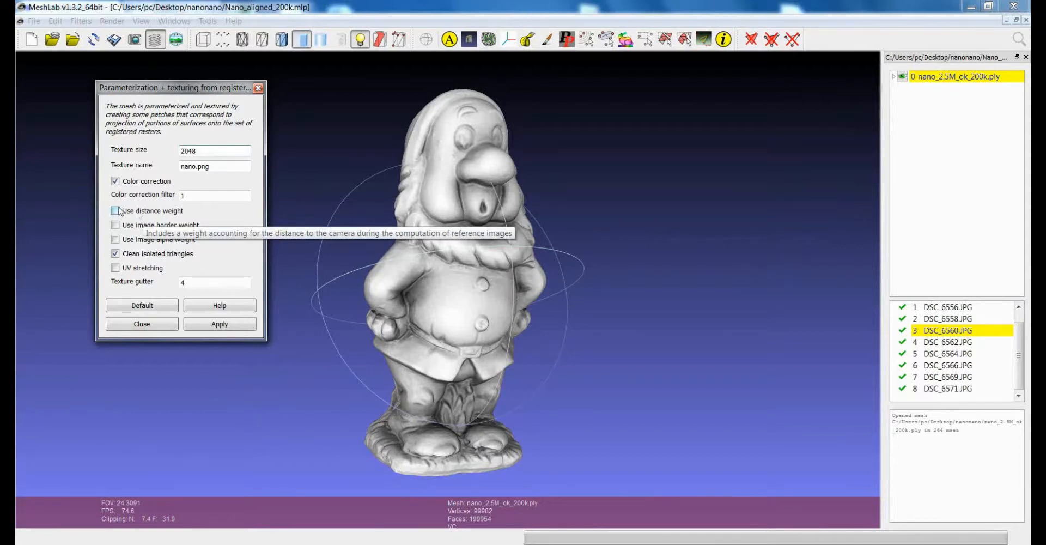
# Enable 'Use distance weight' and 'Use image border weight'.
pyautogui.click(116, 210)
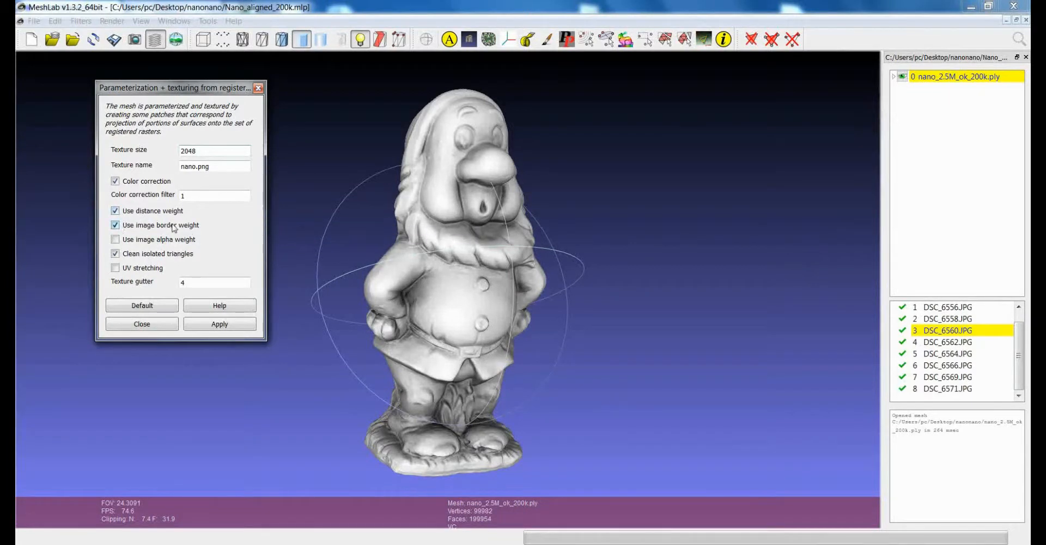
pyautogui.moveTo(171, 227)
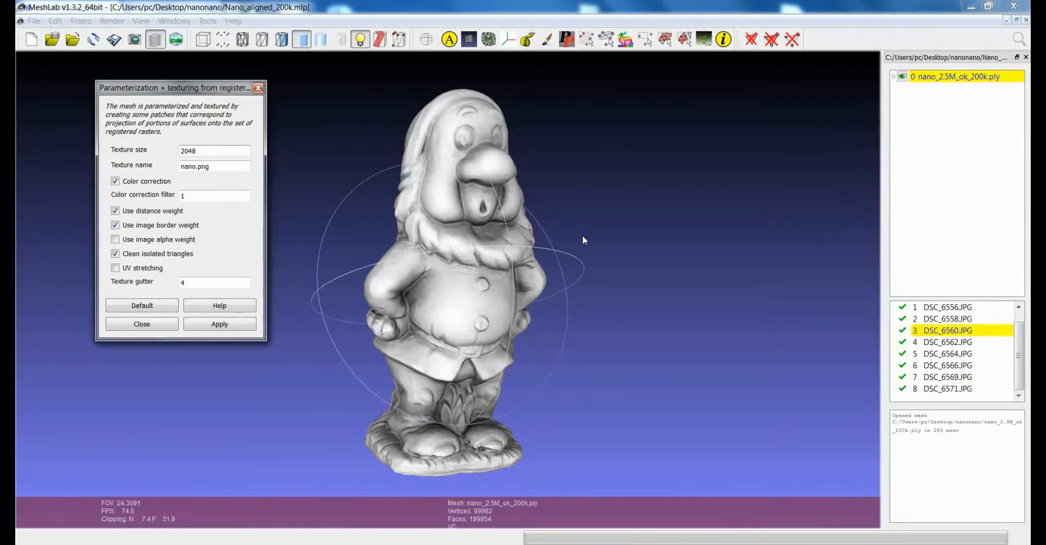
pyautogui.moveTo(562, 240)
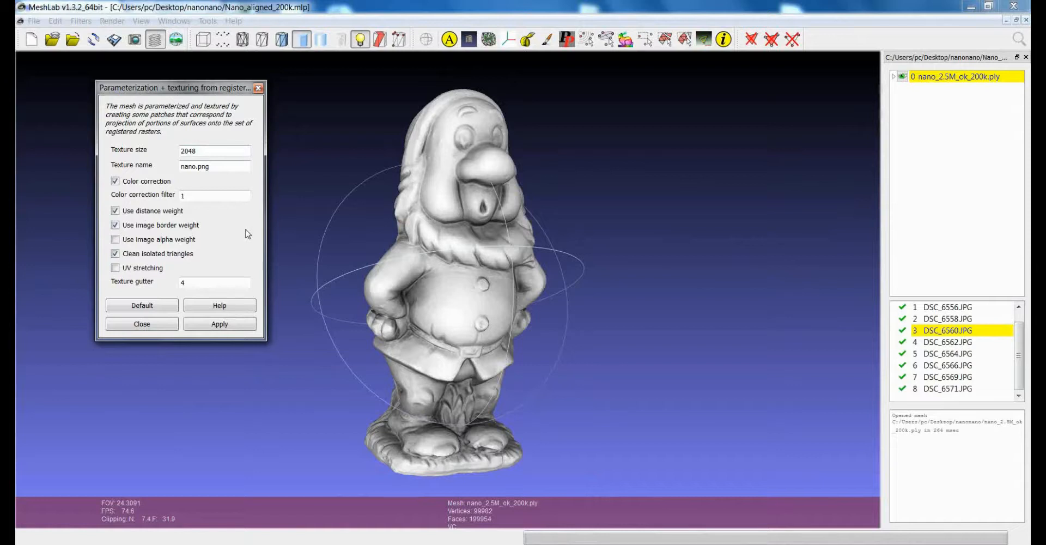
# Apply the texturing filter to produce the 2048×2048 nano.png texture, then close the dialog.
pyautogui.click(219, 323)
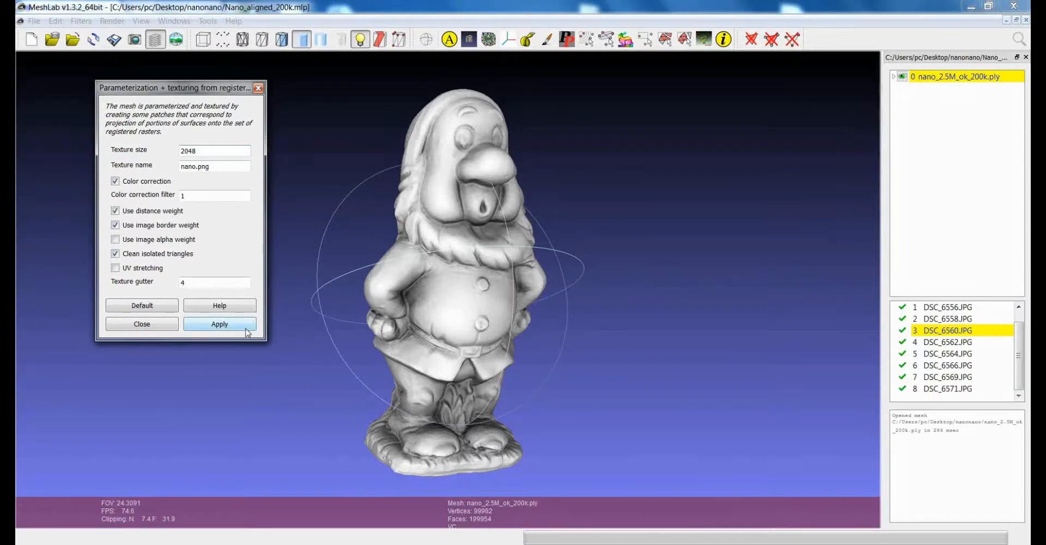
pyautogui.click(219, 324)
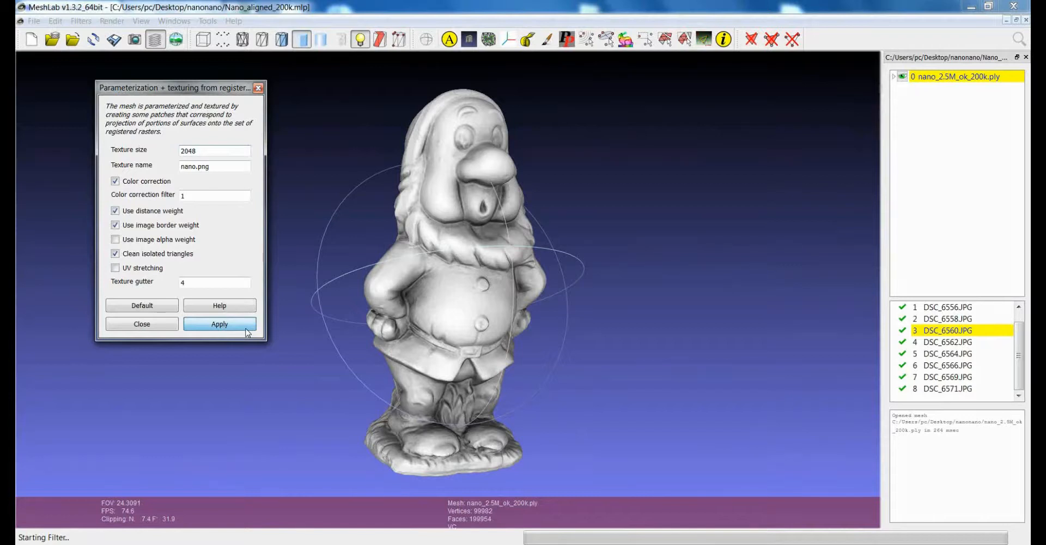
pyautogui.click(219, 324)
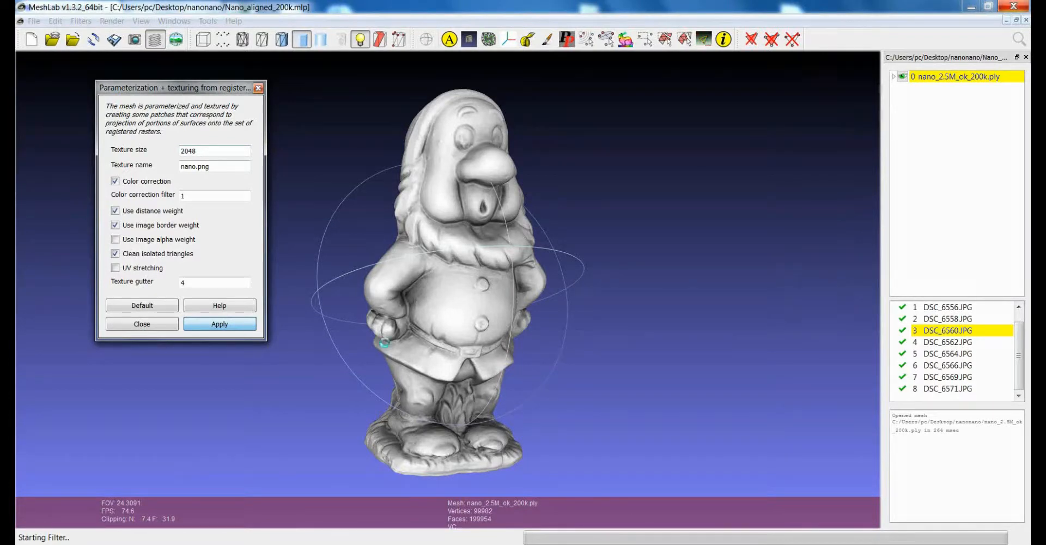
pyautogui.click(219, 325)
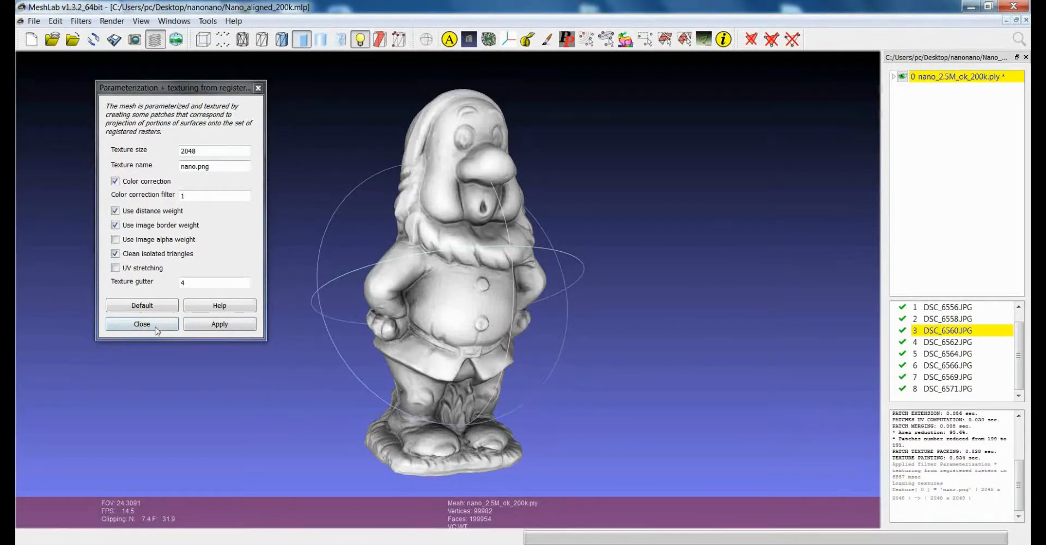
pyautogui.click(142, 327)
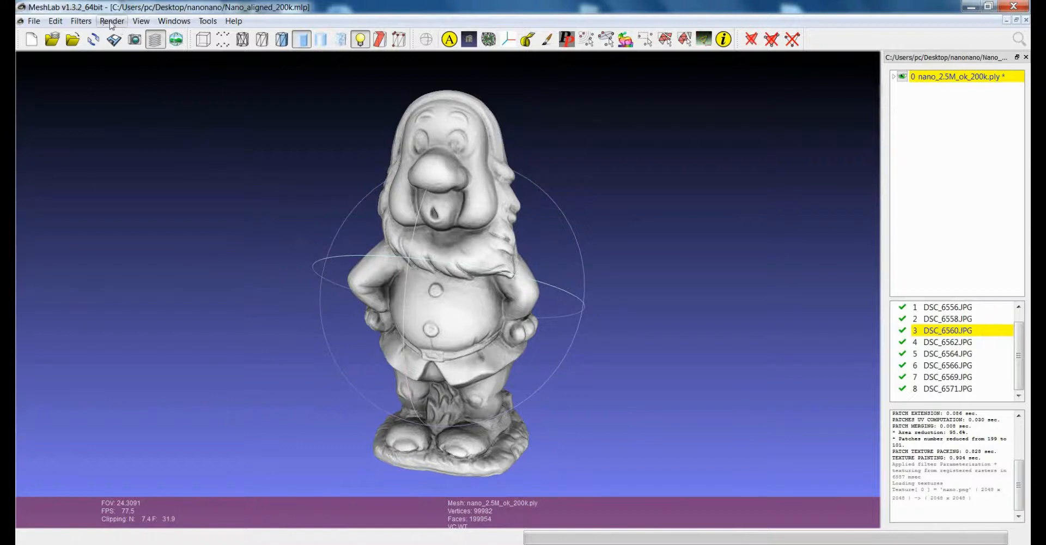
# Turn on Render > Show UV Tex Param to plot the nano.png atlas.
pyautogui.click(111, 21)
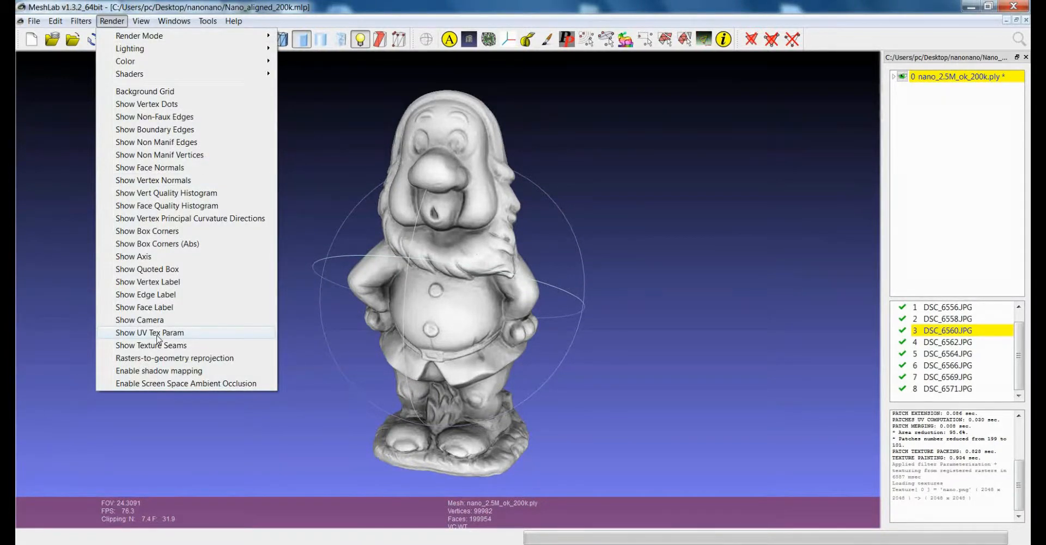
pyautogui.click(149, 332)
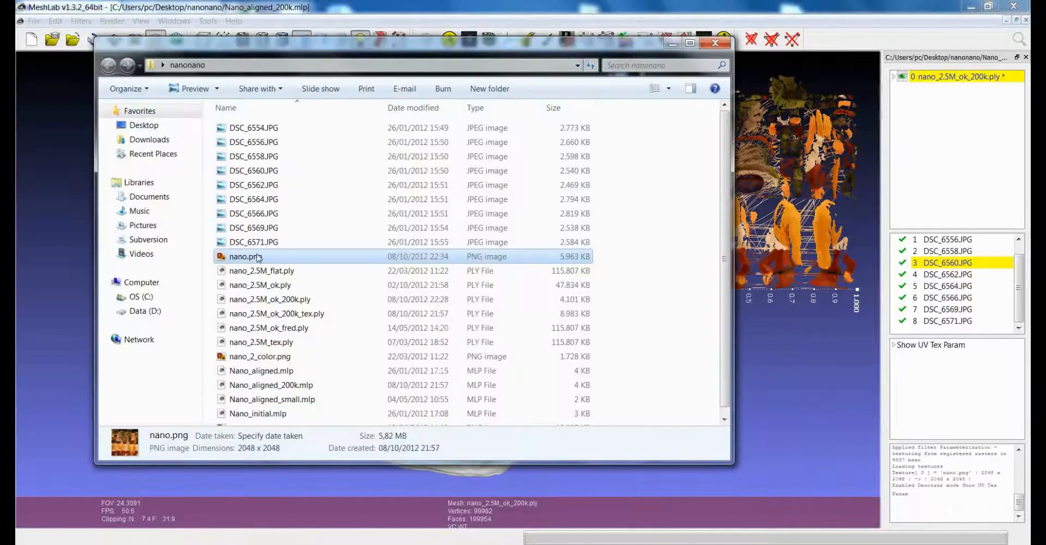
pyautogui.doubleClick(245, 256)
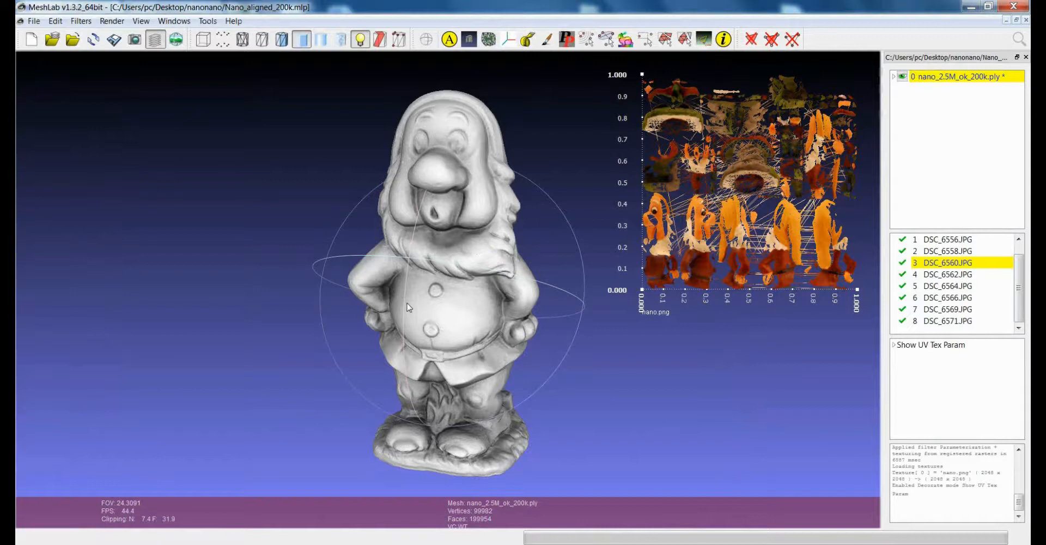
pyautogui.moveTo(408, 308); pyautogui.dragTo(412, 315)
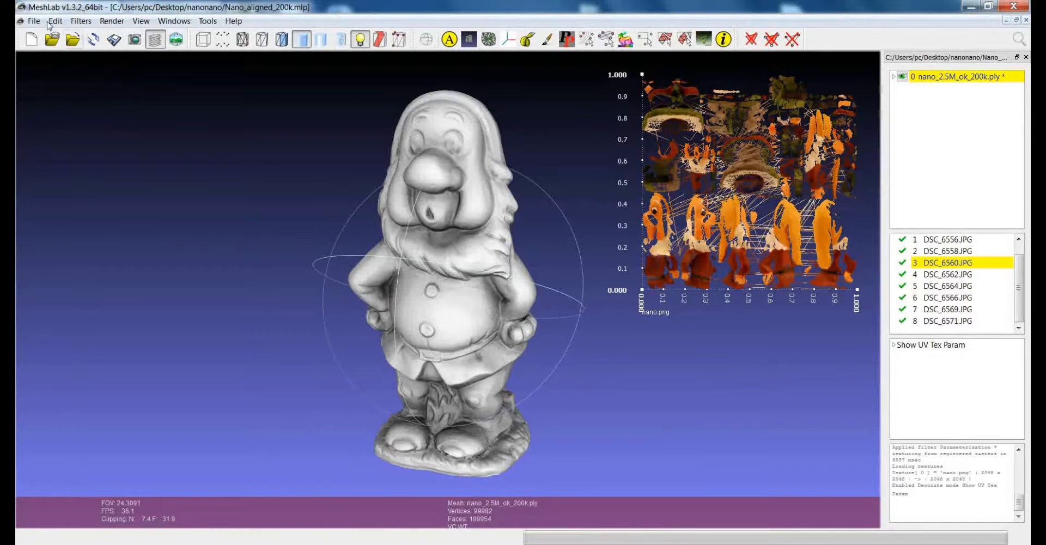
# Export as nano_2.5M_ok_200k_tex.ply with wedge texture coordinates, then import it into a new project.
pyautogui.click(32, 20)
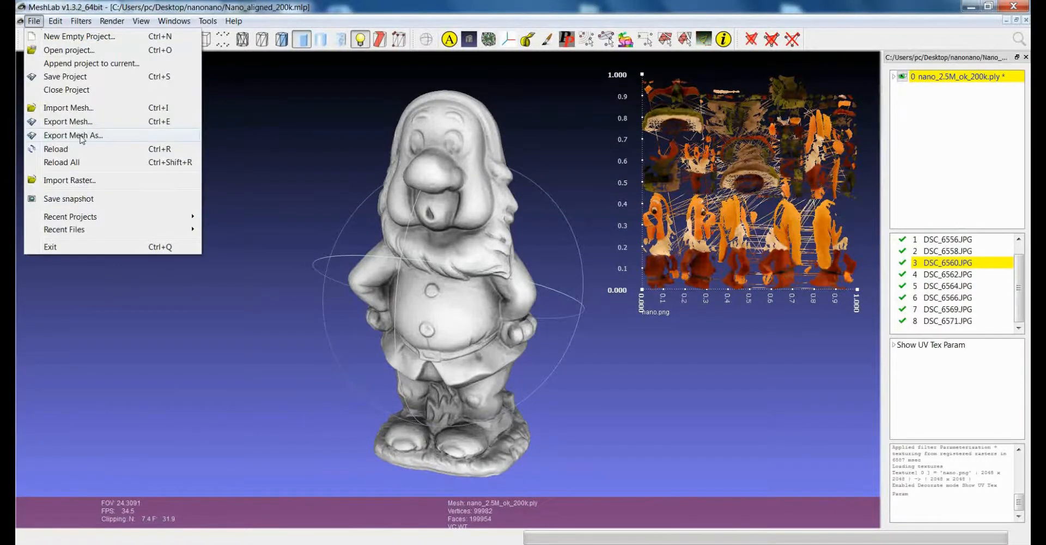
pyautogui.click(72, 134)
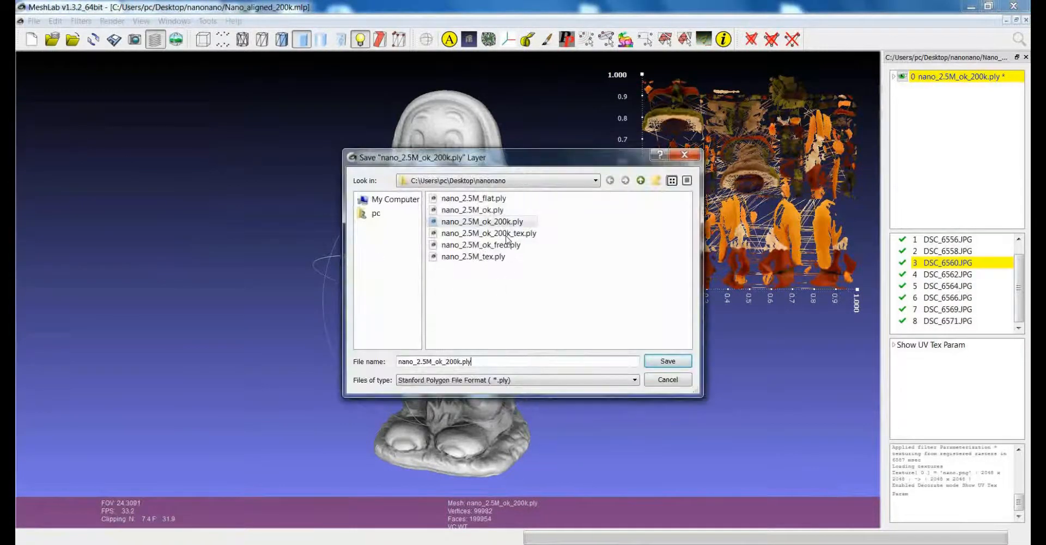
pyautogui.click(666, 360)
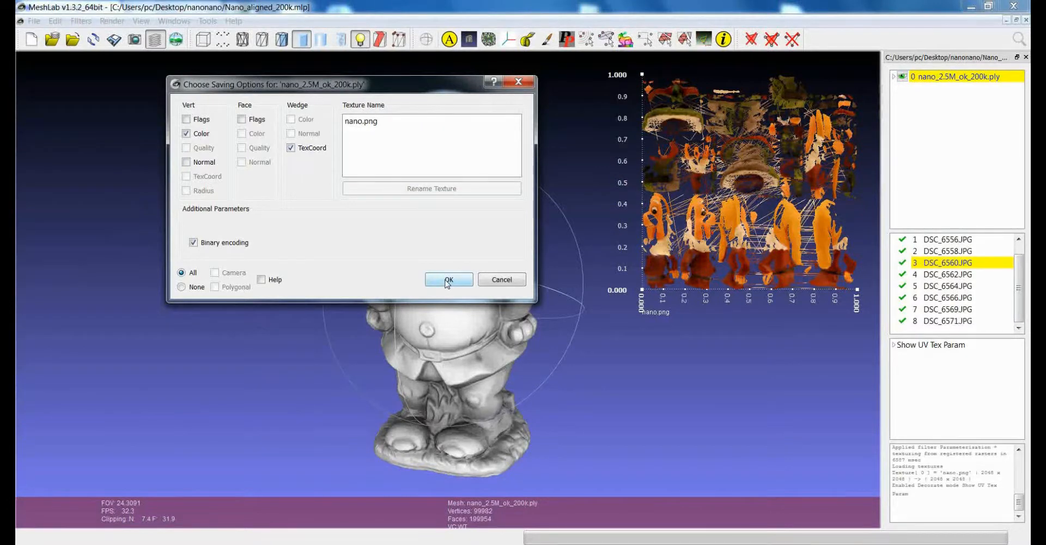
pyautogui.click(448, 279)
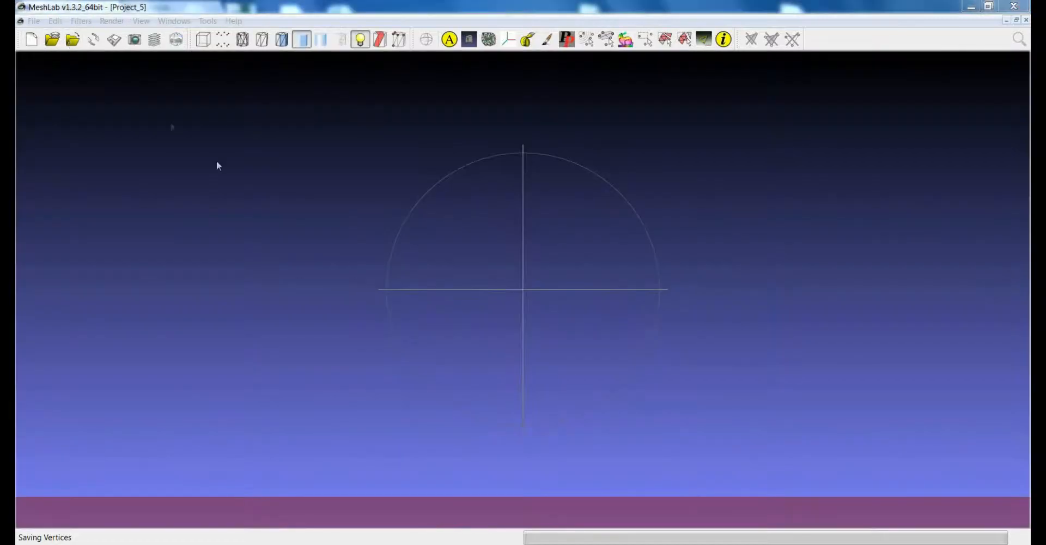
pyautogui.click(52, 39)
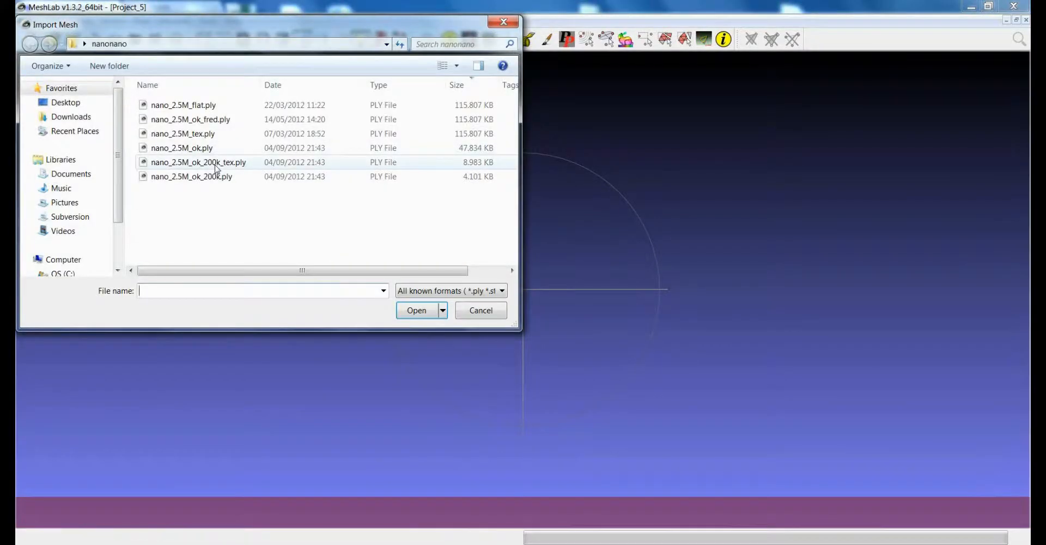
pyautogui.click(416, 310)
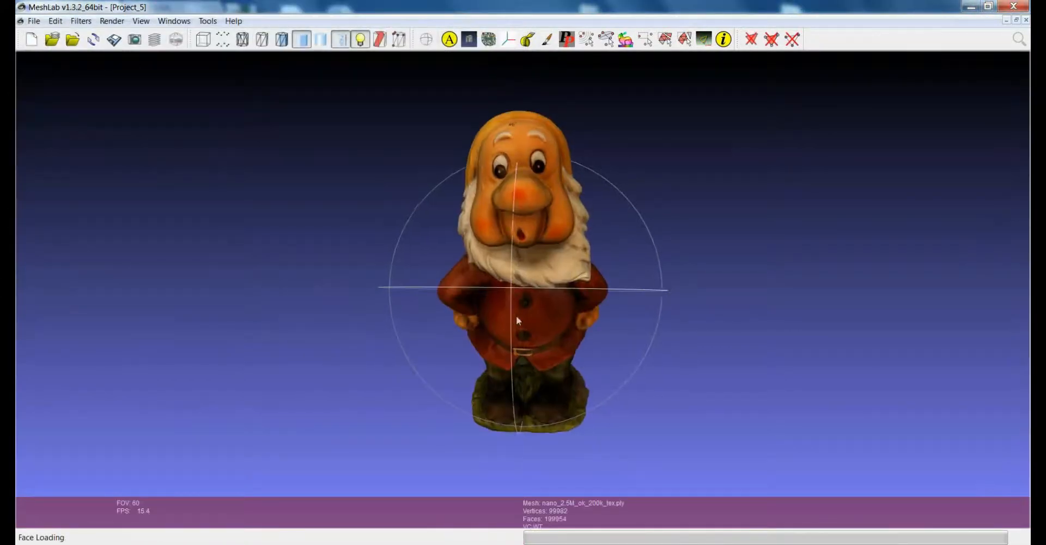
pyautogui.moveTo(517, 320); pyautogui.dragTo(545, 288)
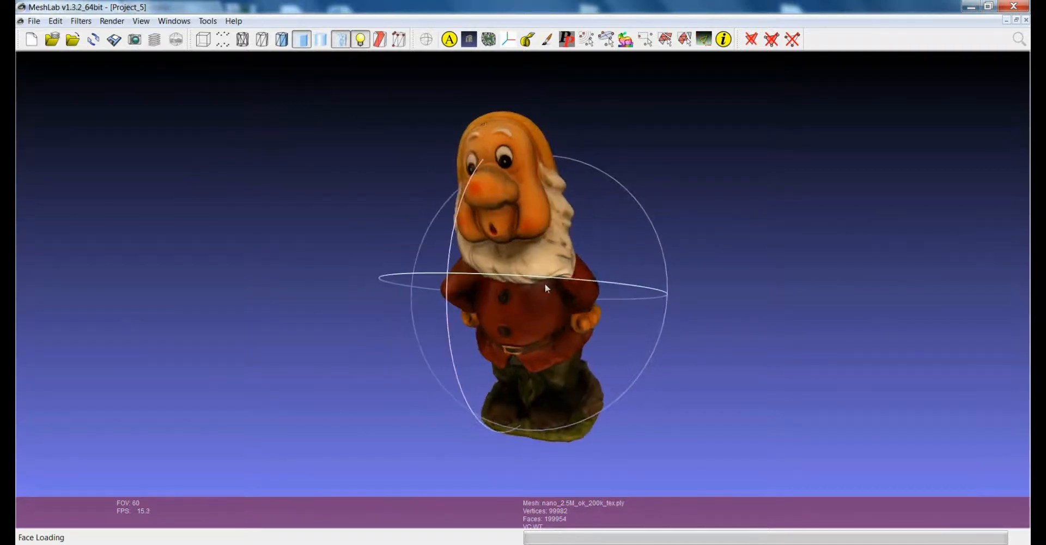
pyautogui.moveTo(545, 288); pyautogui.dragTo(547, 239)
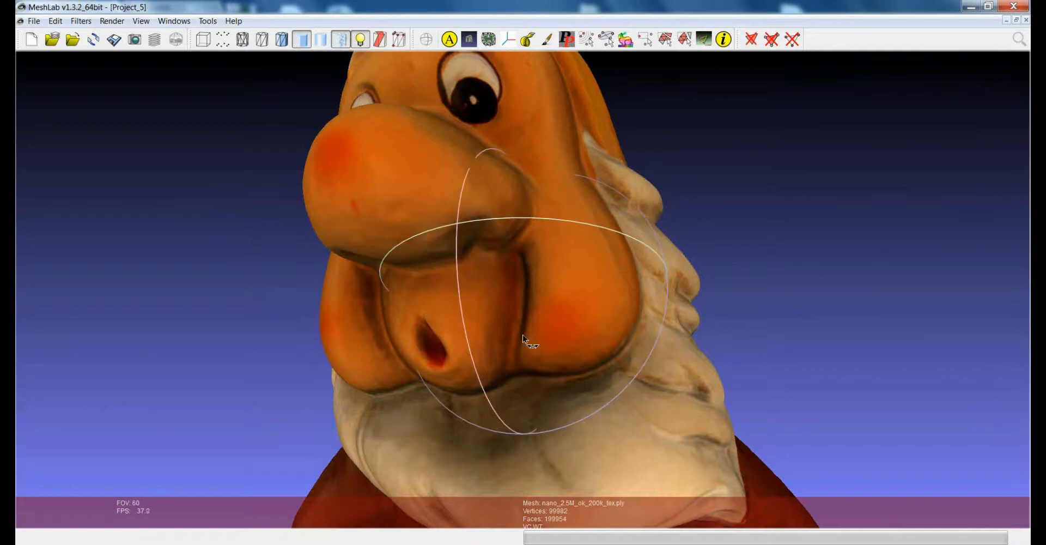
pyautogui.moveTo(530, 342); pyautogui.dragTo(527, 287)
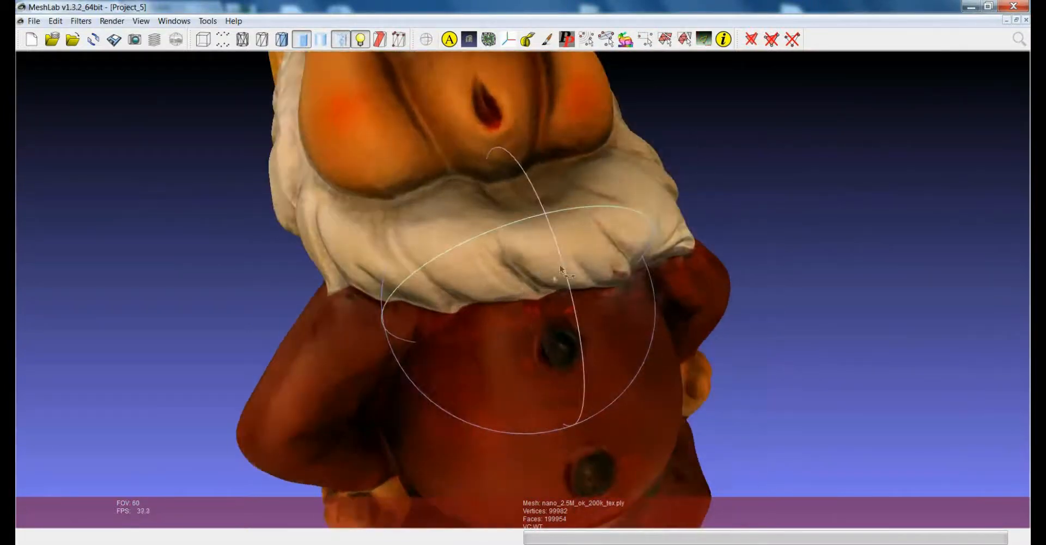
pyautogui.moveTo(560, 270); pyautogui.dragTo(502, 262)
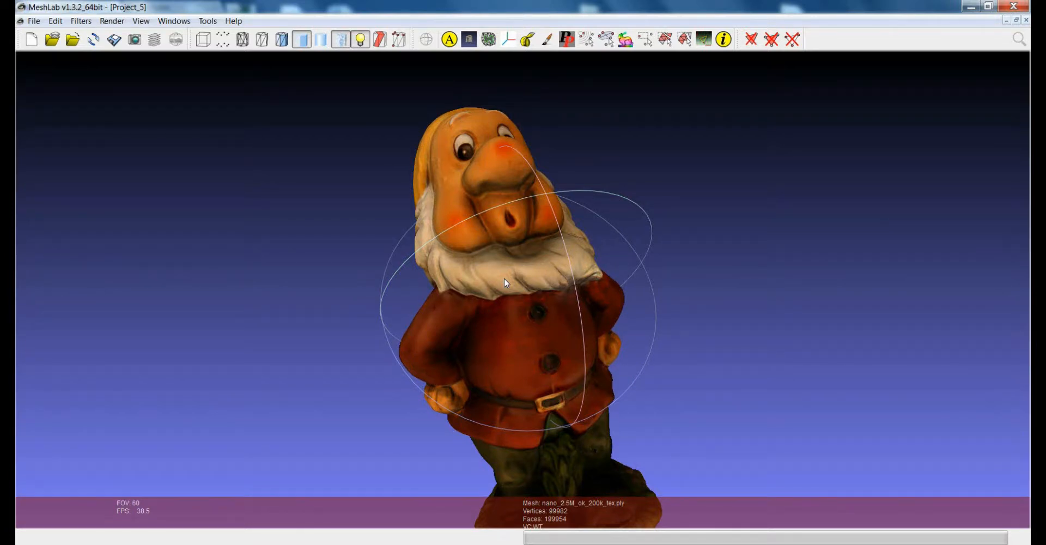
pyautogui.moveTo(505, 282); pyautogui.dragTo(539, 381)
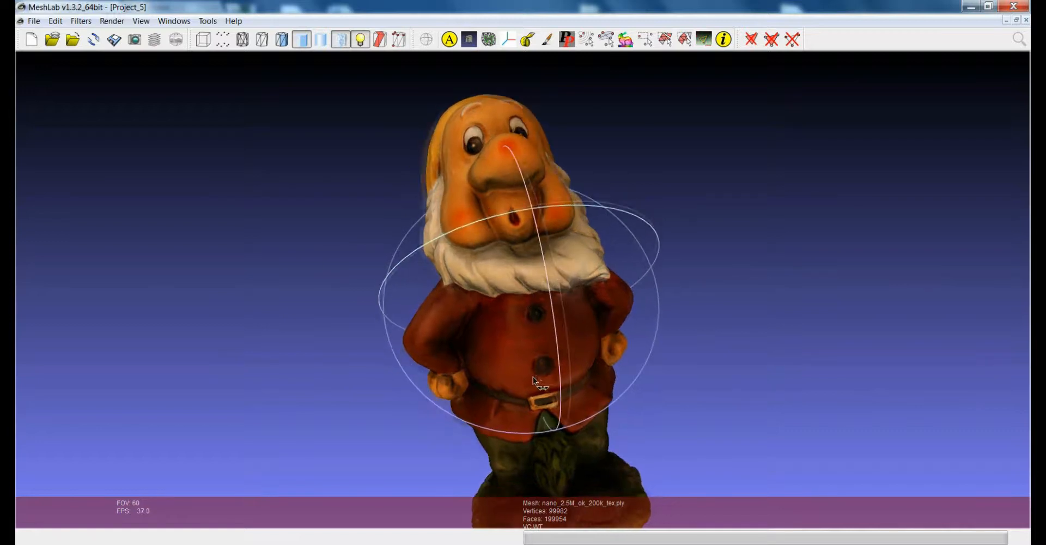
pyautogui.moveTo(537, 380); pyautogui.dragTo(561, 364)
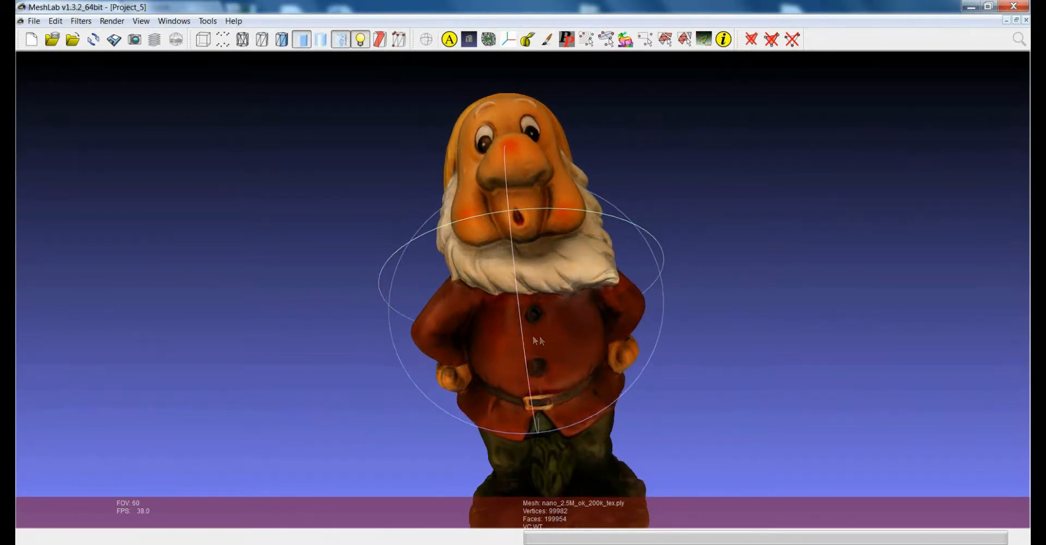
pyautogui.moveTo(538, 340); pyautogui.dragTo(534, 333)
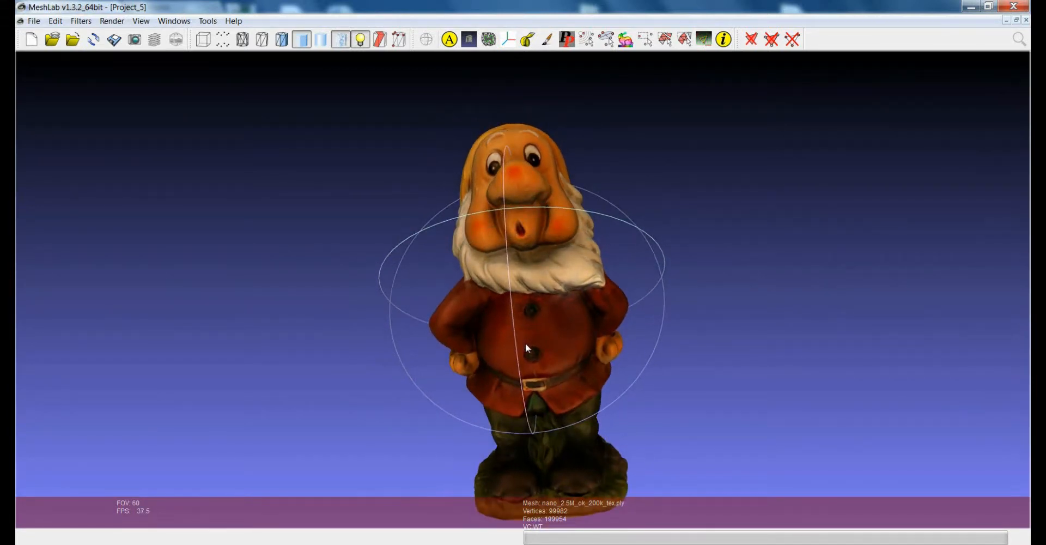
pyautogui.moveTo(526, 348); pyautogui.dragTo(525, 316)
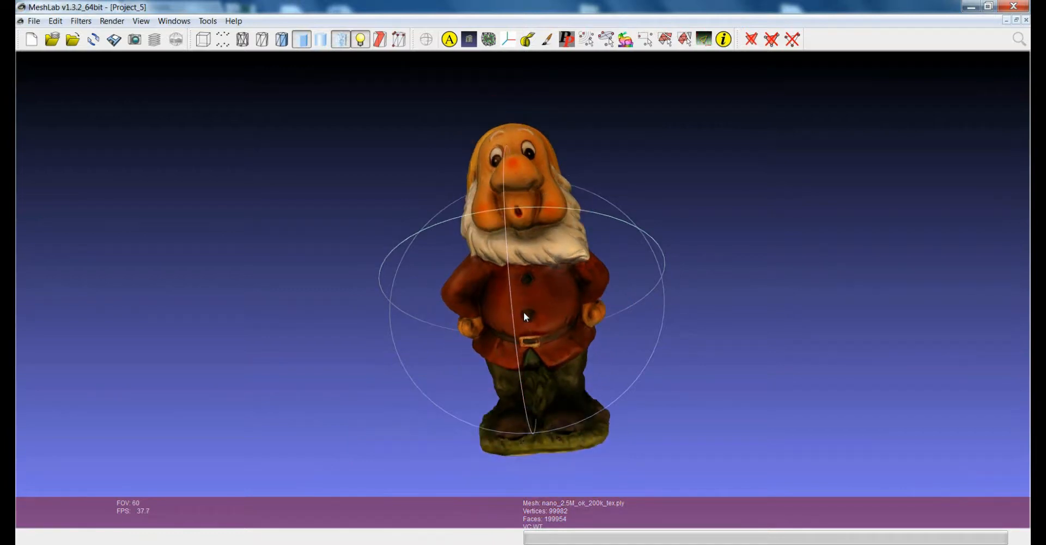